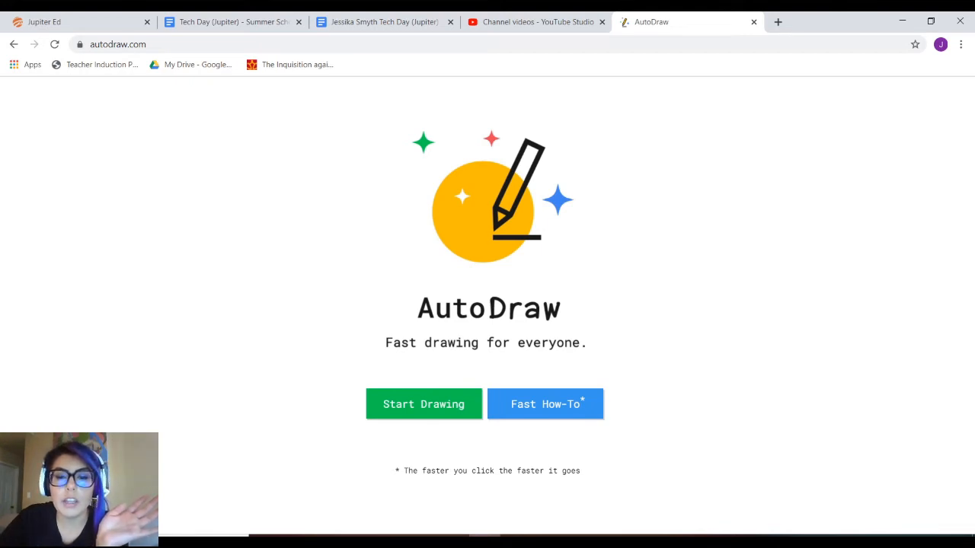
# Start a new blank drawing from the AutoDraw home page
pyautogui.click(423, 403)
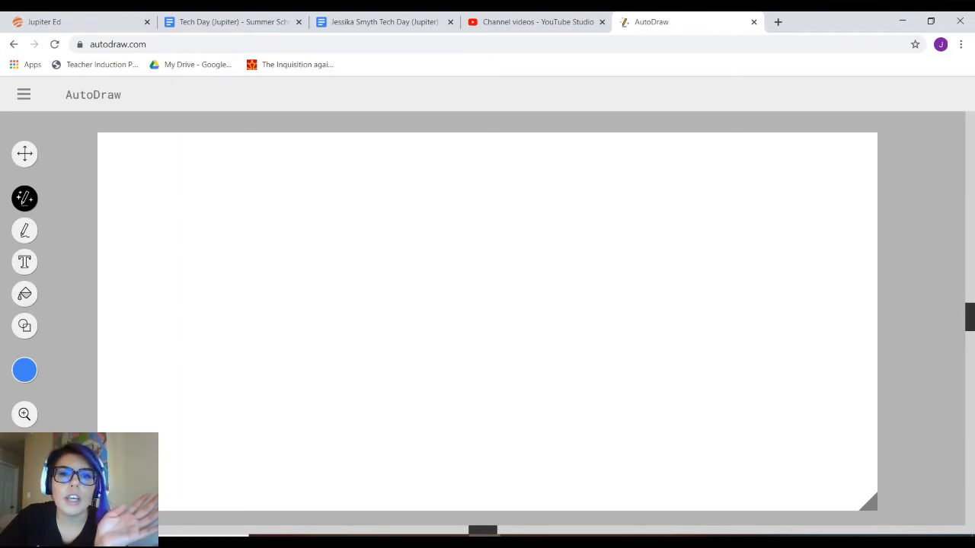
pyautogui.moveTo(24, 198)
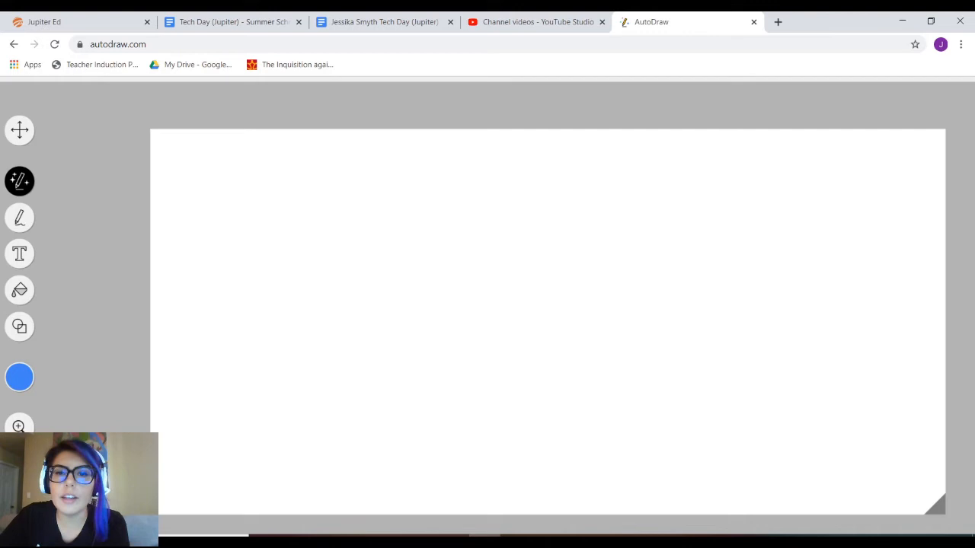
# Sketch a rough sun and swap it for a polished suggested sun drawing
pyautogui.moveTo(457, 226); pyautogui.dragTo(457, 328)
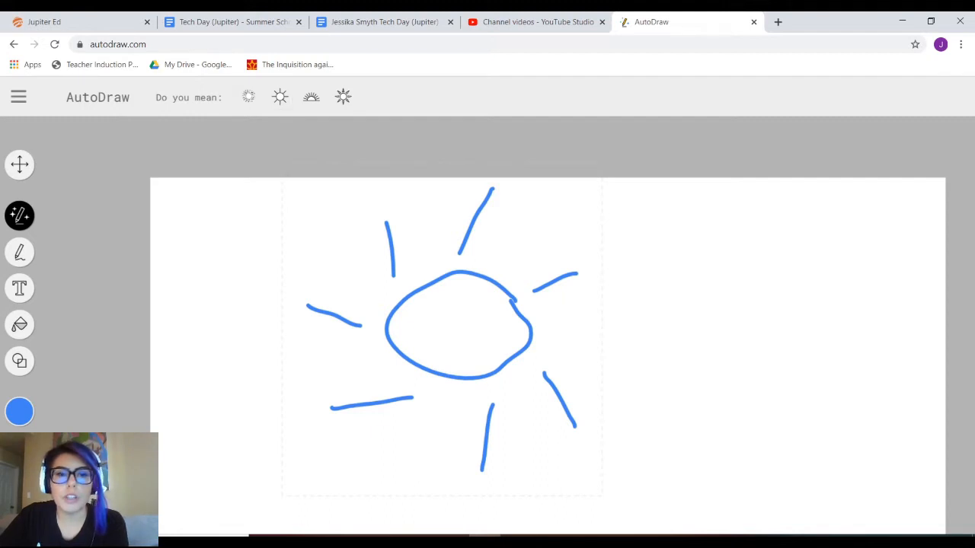
pyautogui.click(343, 98)
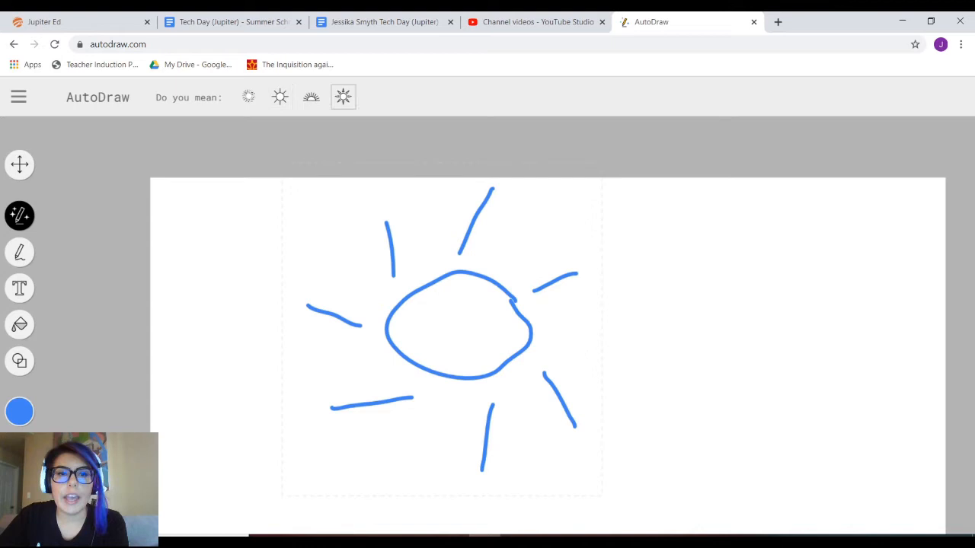
pyautogui.click(341, 98)
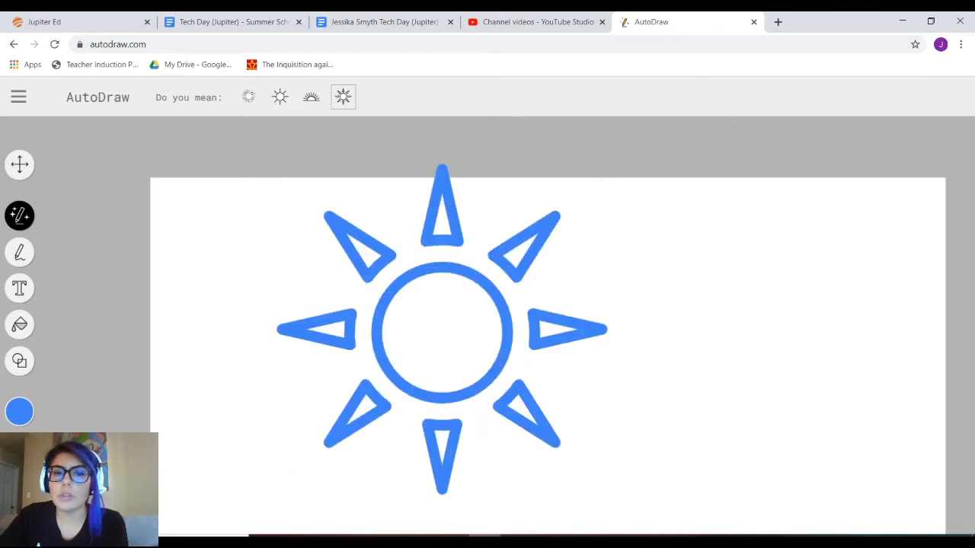
pyautogui.moveTo(18, 253)
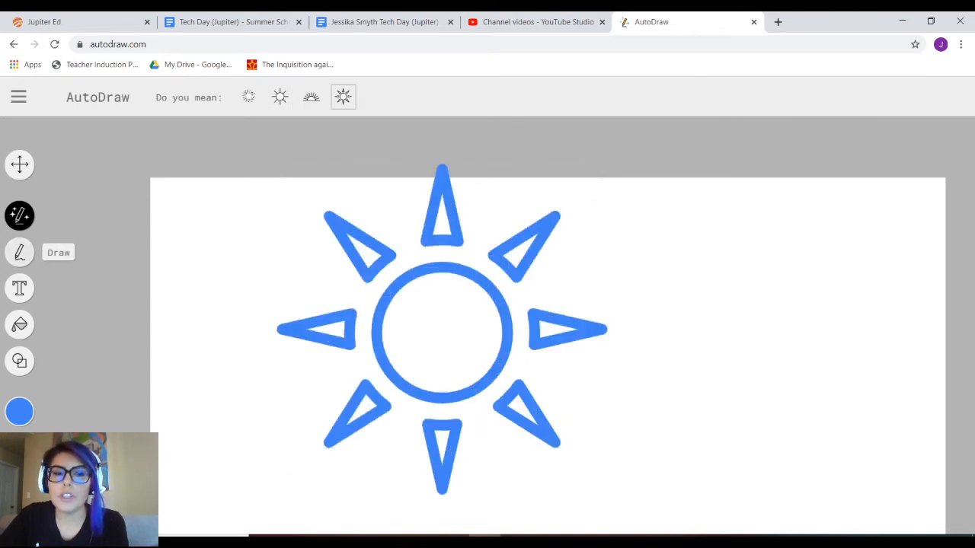
# Draw a freehand squiggle beside the sun and open the colour choices
pyautogui.moveTo(708, 292); pyautogui.dragTo(719, 365)
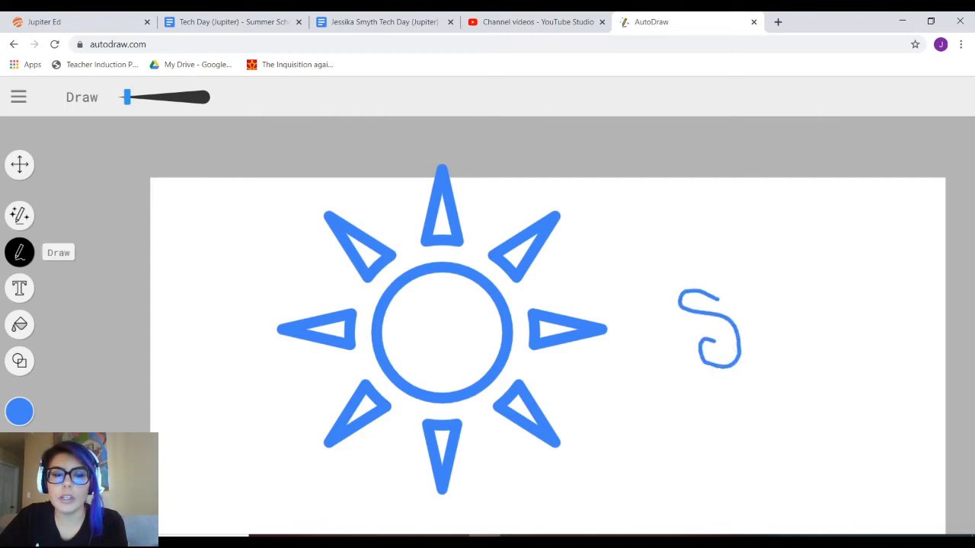
pyautogui.click(20, 412)
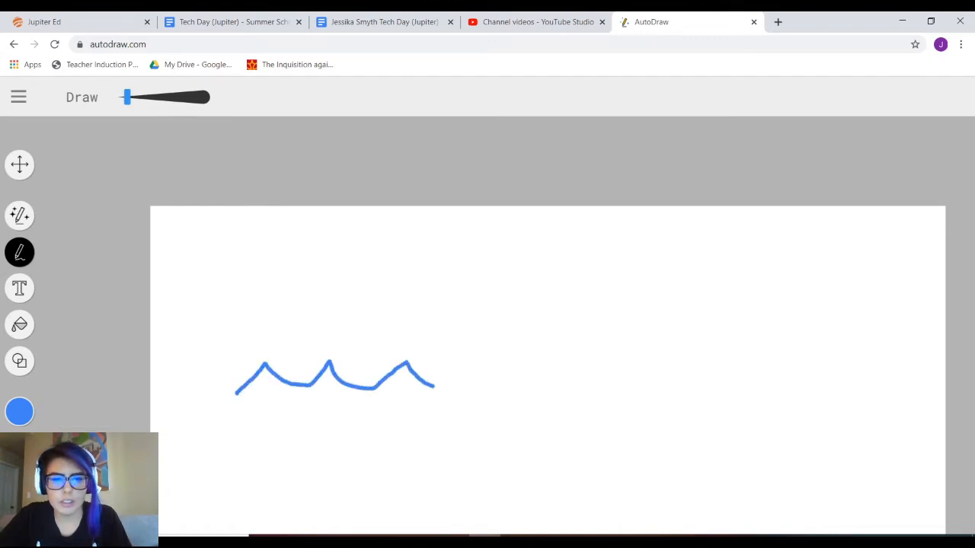
# Sketch a wave near the canvas bottom and replace it with the clean wave suggestion
pyautogui.moveTo(434, 381); pyautogui.dragTo(546, 393)
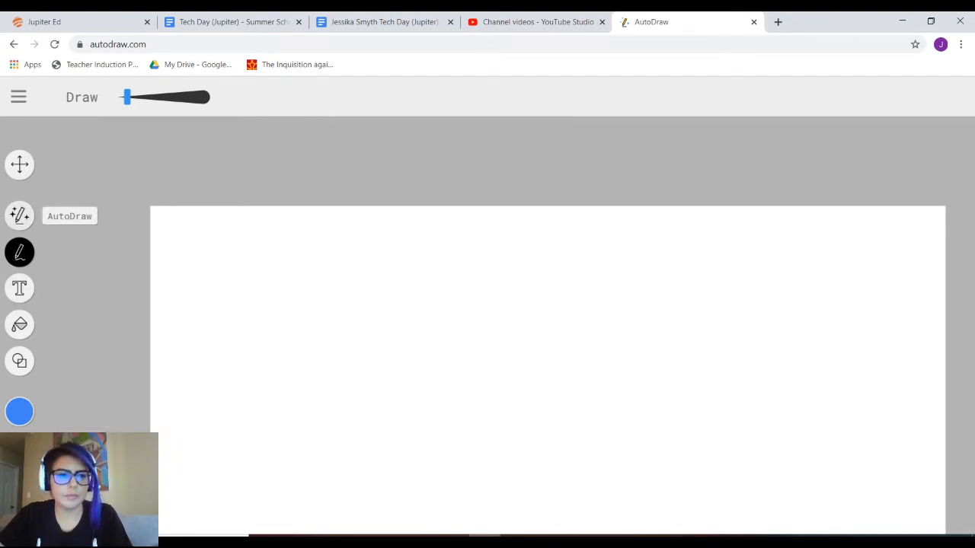
pyautogui.moveTo(201, 421); pyautogui.dragTo(358, 378)
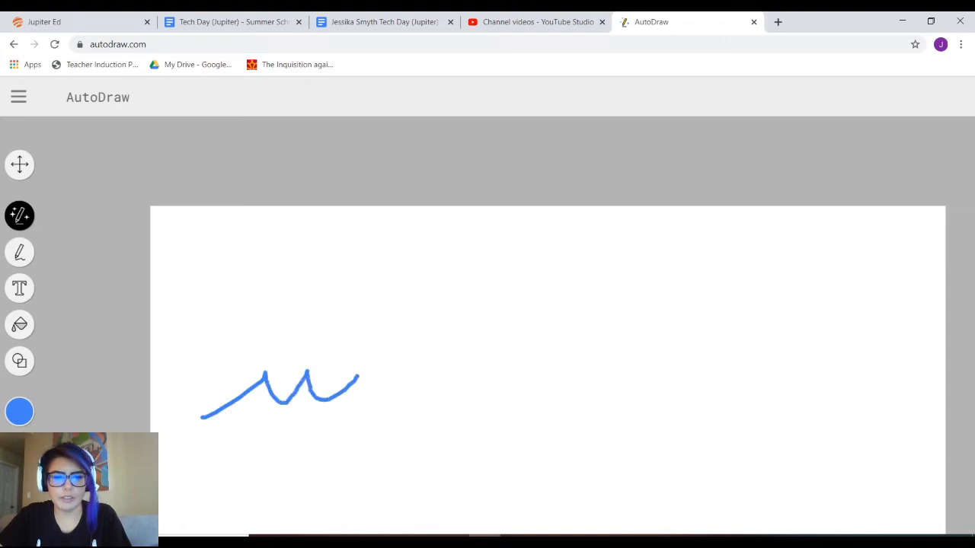
pyautogui.moveTo(358, 384); pyautogui.dragTo(533, 388)
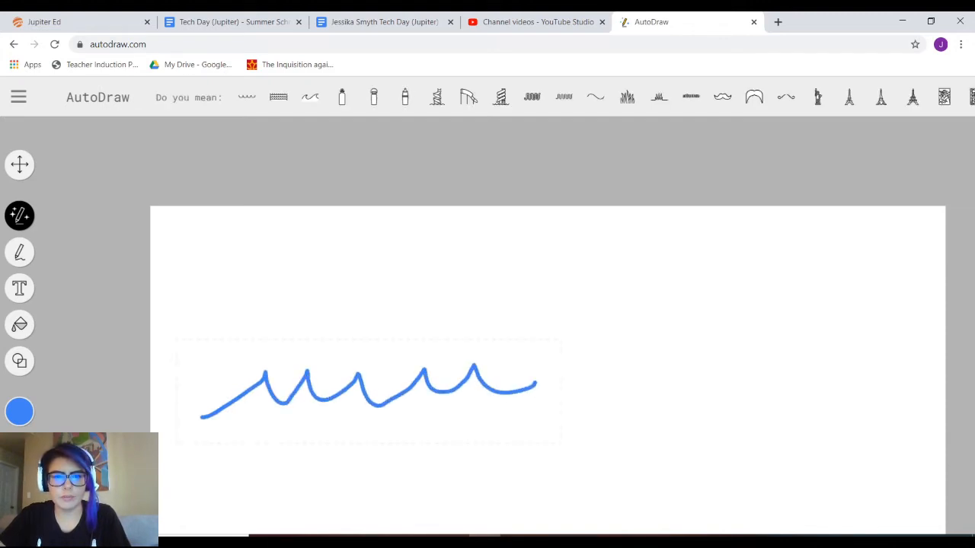
pyautogui.click(309, 98)
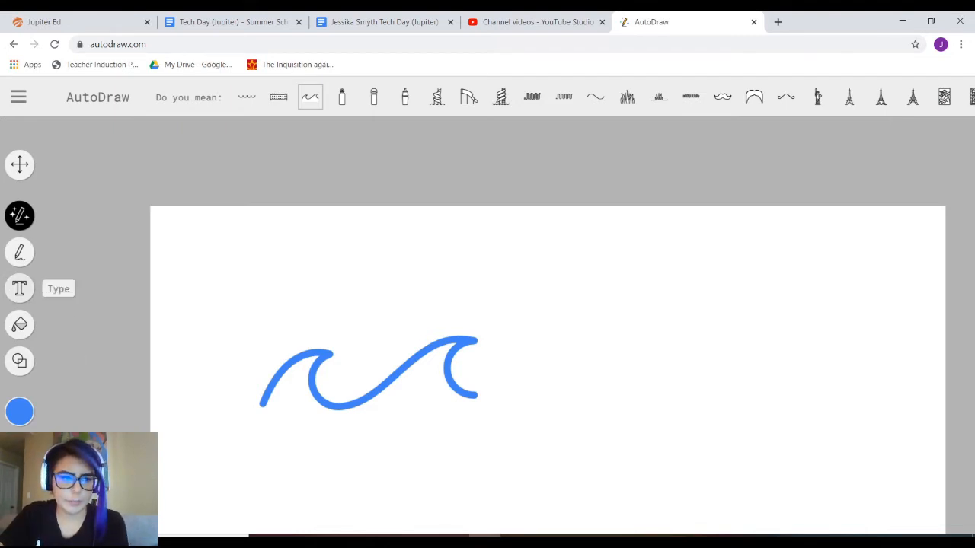
# Add the label 'Abiotic - Water' and position it just above the wave
pyautogui.click(18, 288)
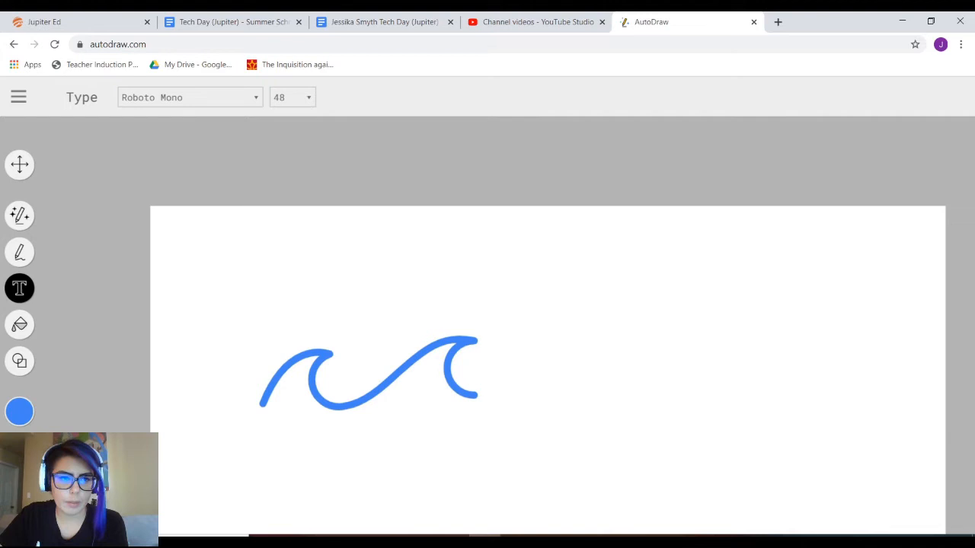
pyautogui.click(259, 259)
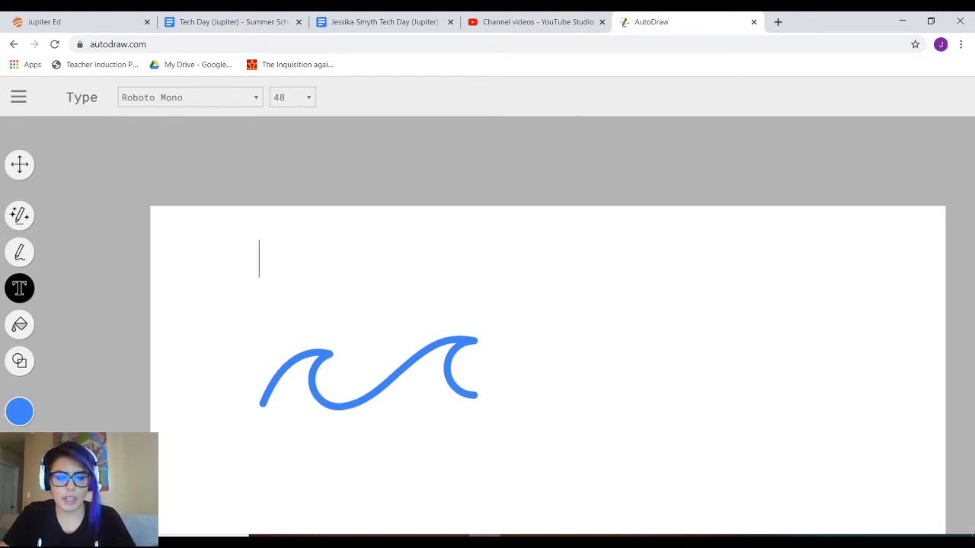
pyautogui.write('Abiotic')
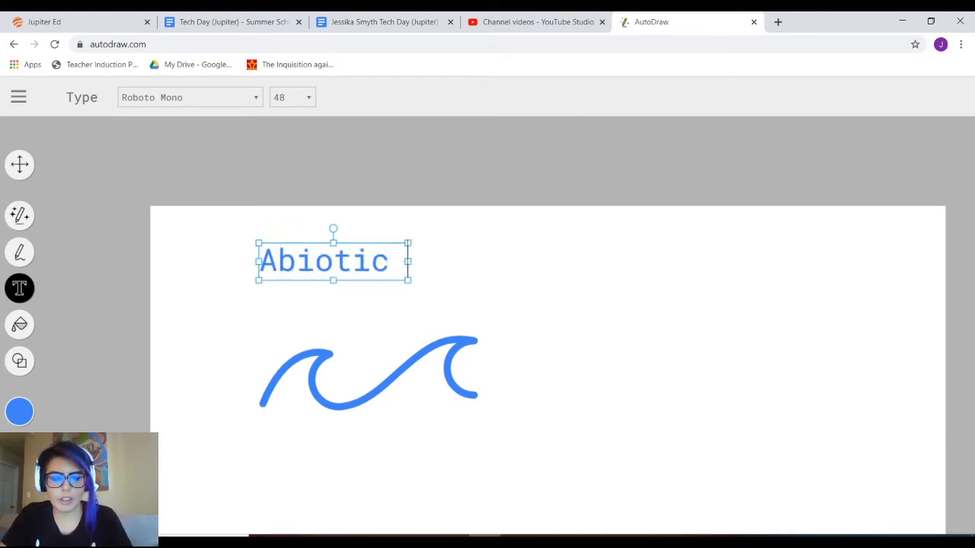
pyautogui.write('- Water')
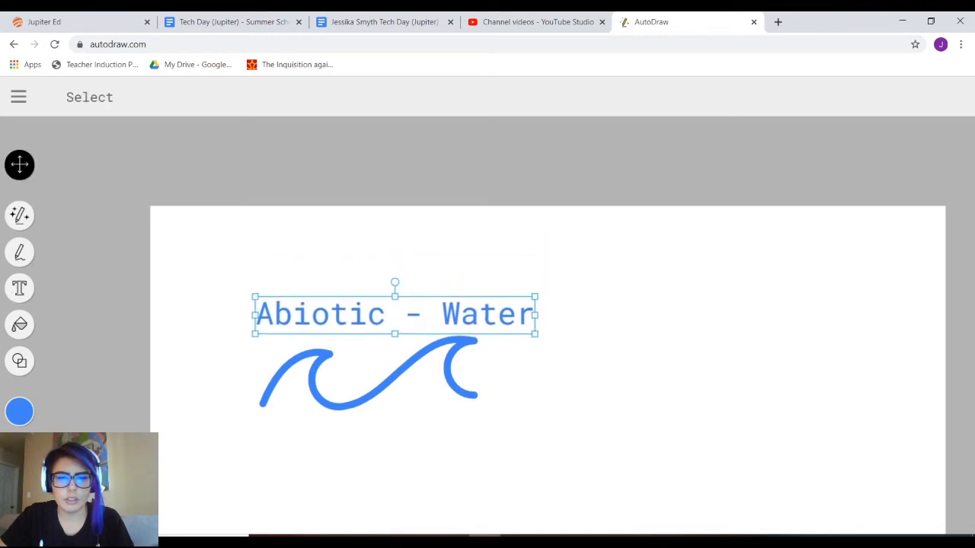
pyautogui.moveTo(395, 314); pyautogui.dragTo(378, 308)
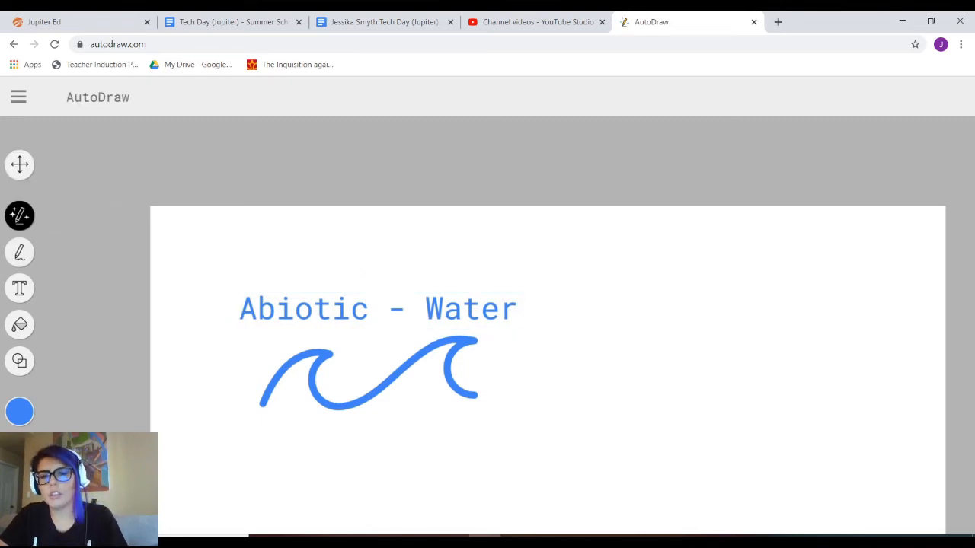
# Draw a stem, sketch yellow petals and swap them for the suggested flower
pyautogui.moveTo(782, 328); pyautogui.dragTo(783, 356)
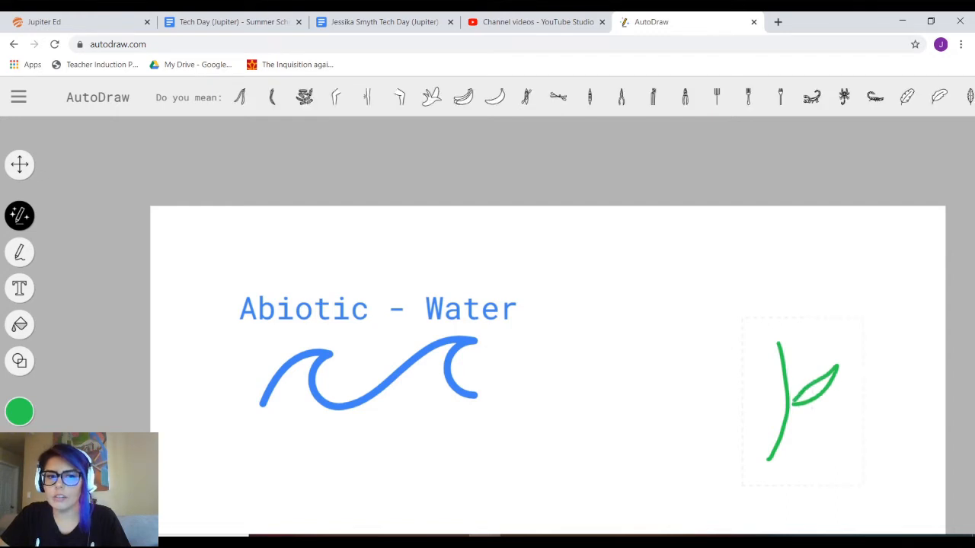
pyautogui.click(20, 411)
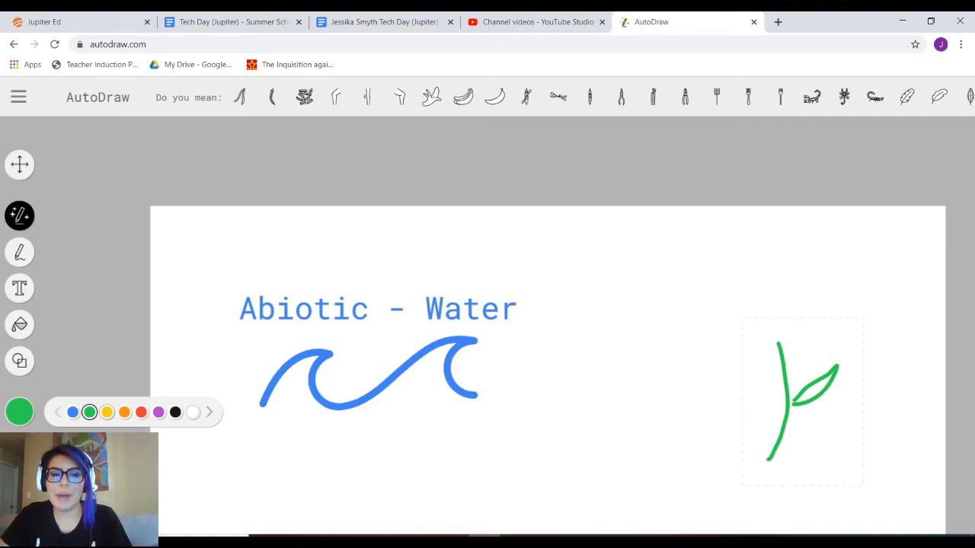
pyautogui.click(106, 412)
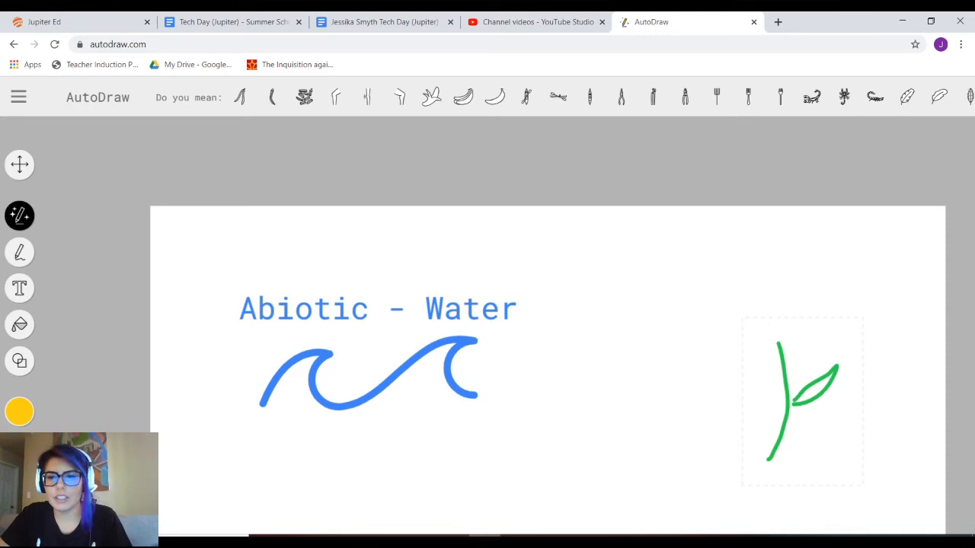
pyautogui.moveTo(769, 335); pyautogui.dragTo(792, 323)
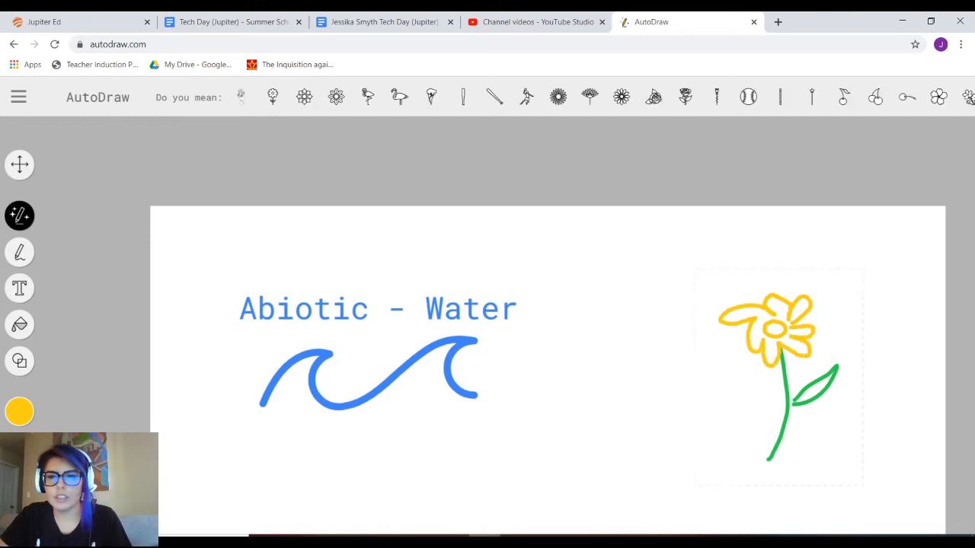
pyautogui.click(271, 98)
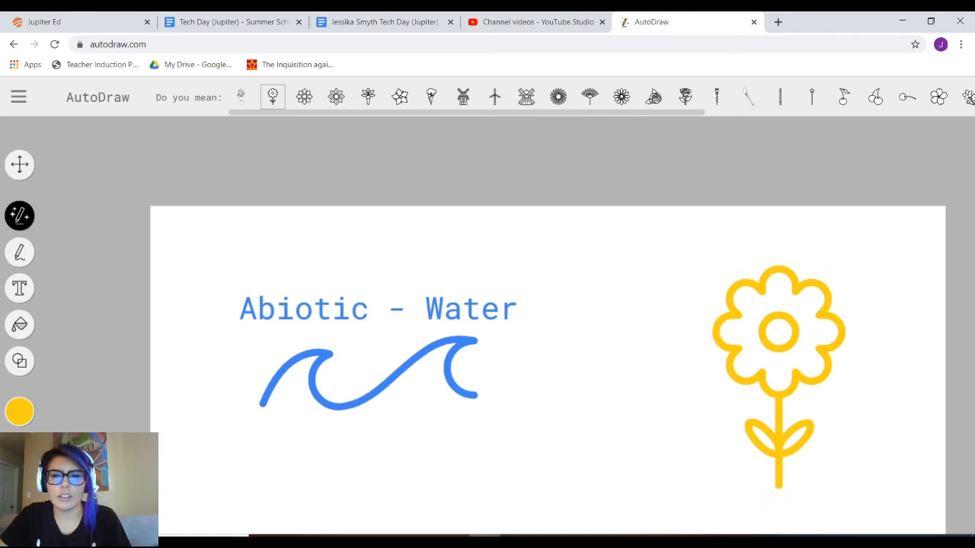
pyautogui.scroll(-3)
pyautogui.write('B')
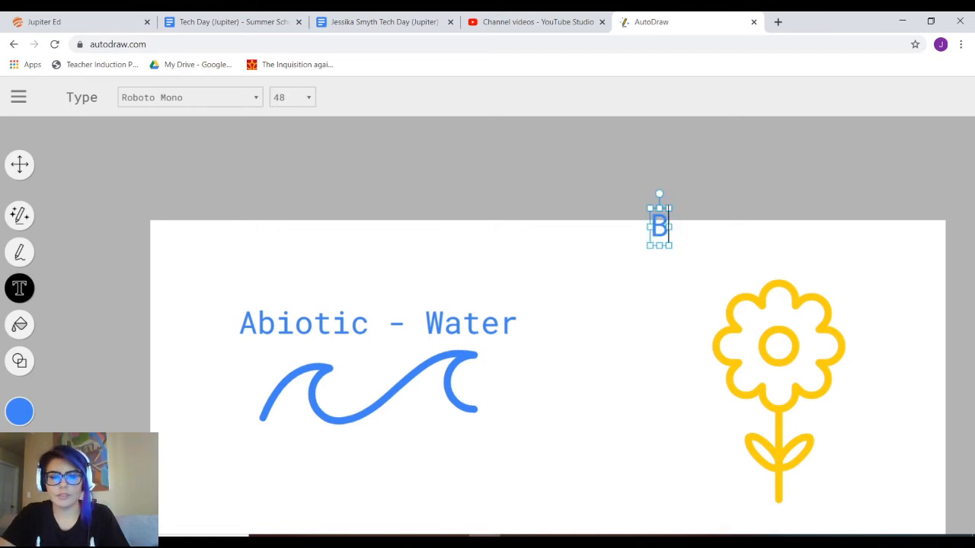
# Type the label 'Biotic - Flower' above the flower and switch to Select
pyautogui.write('iot')
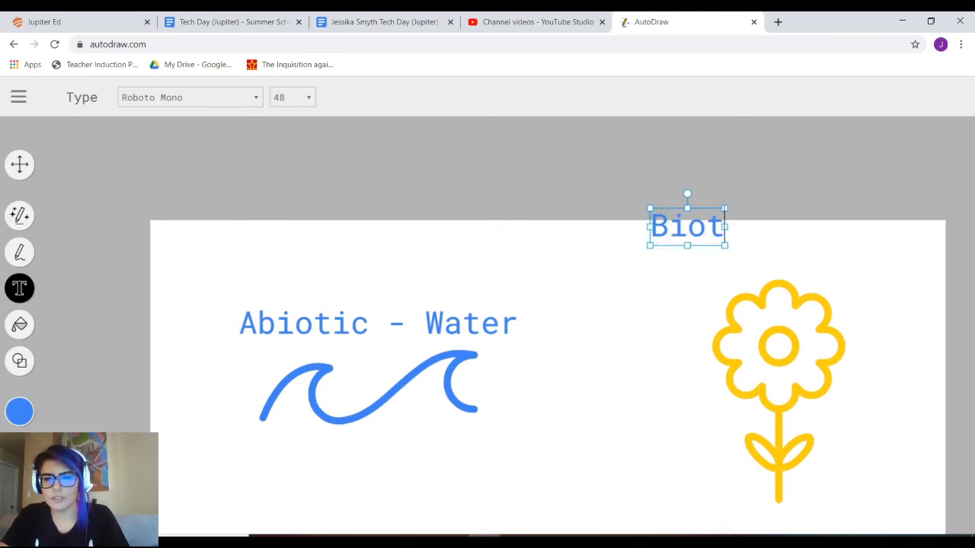
pyautogui.write('ic')
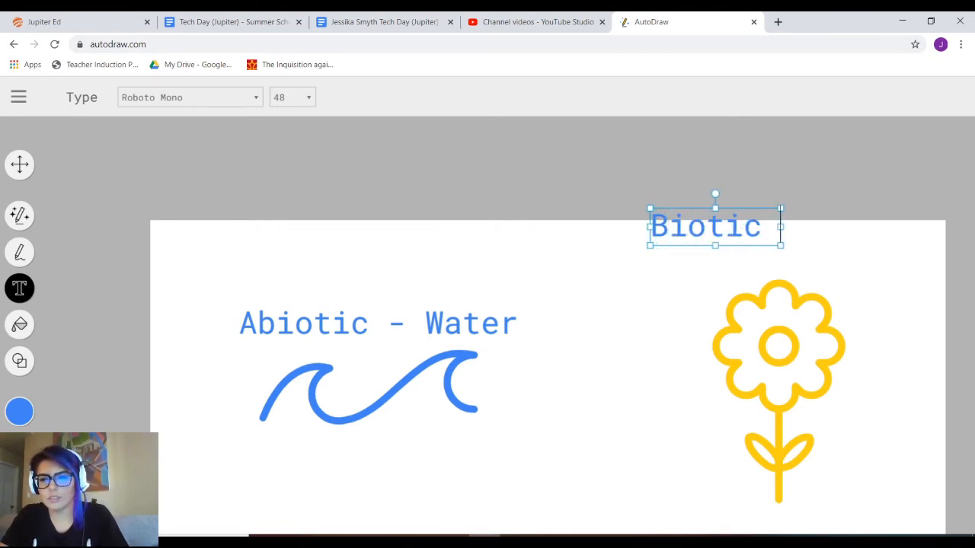
pyautogui.write('- Flower')
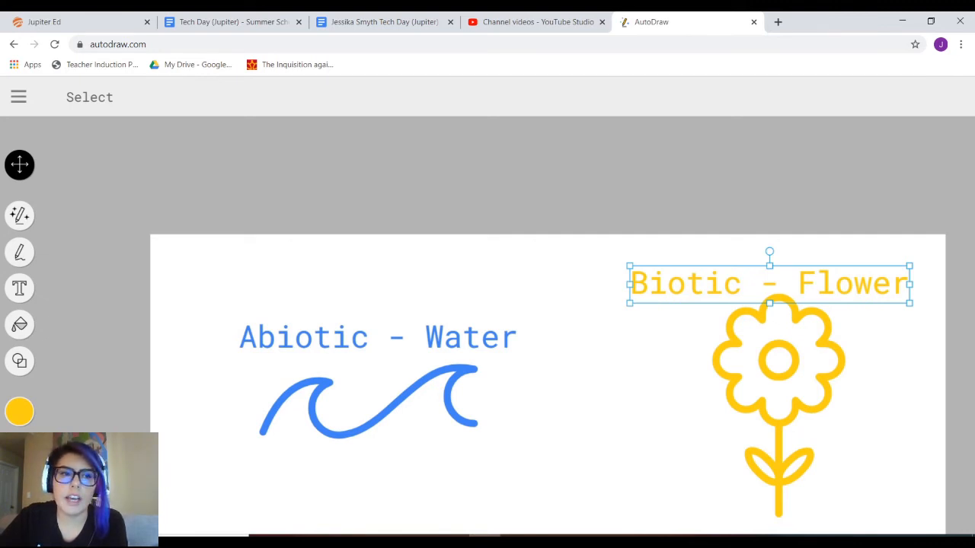
pyautogui.click(18, 98)
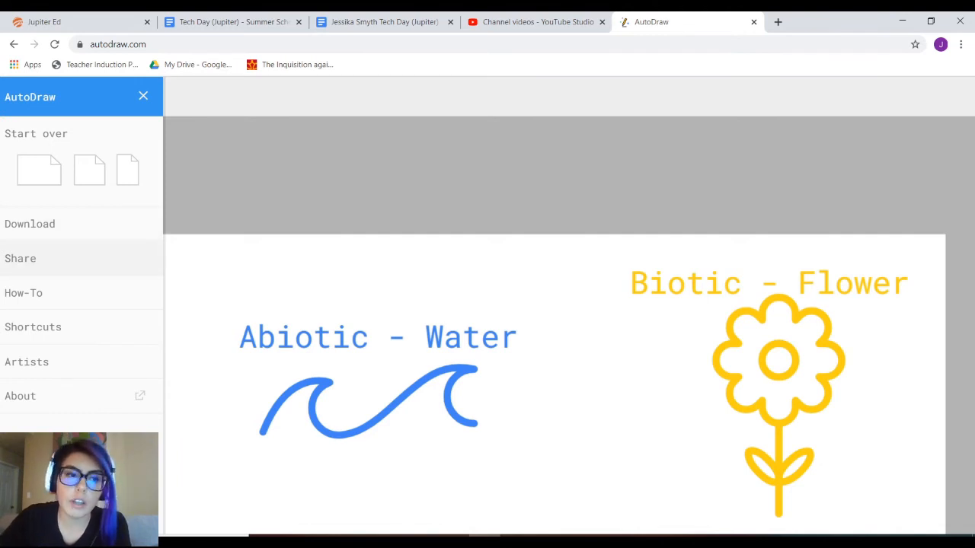
pyautogui.click(22, 259)
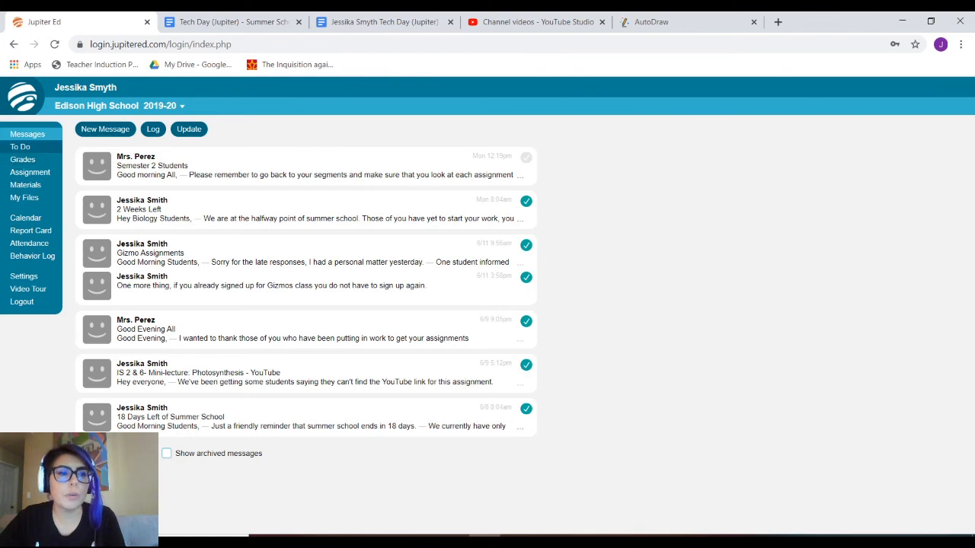
# Open the Food Chain Gizmo Worksheets assignment in Grades and show its turn-in options
pyautogui.click(23, 160)
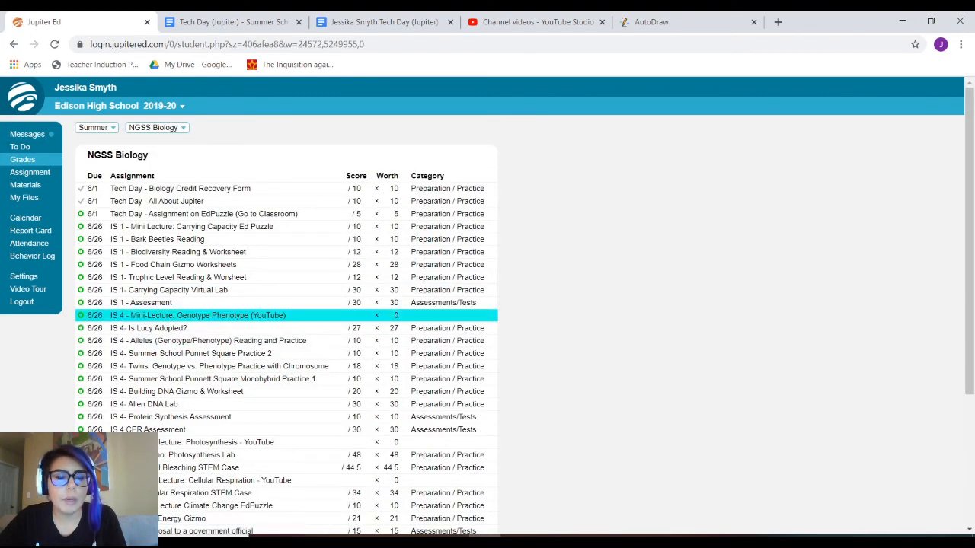
pyautogui.click(174, 265)
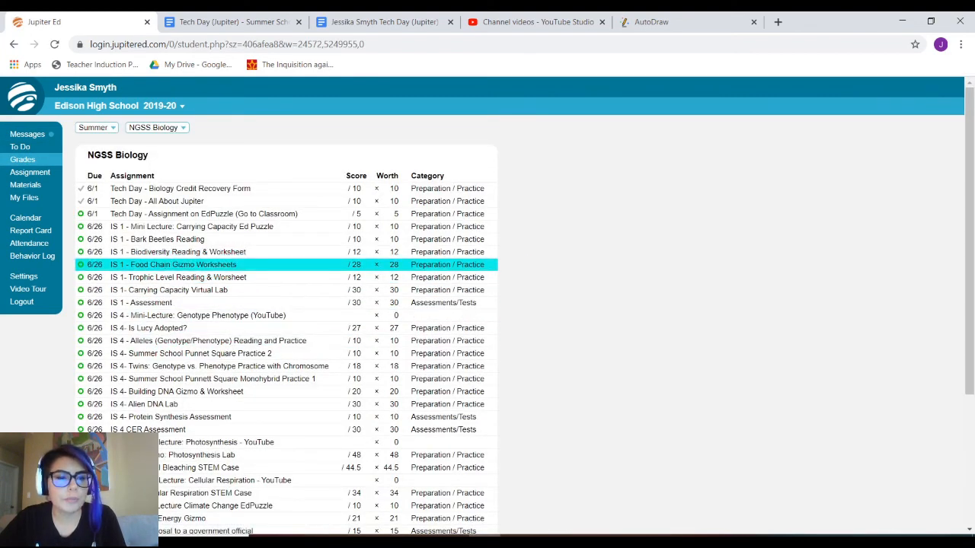
pyautogui.click(174, 265)
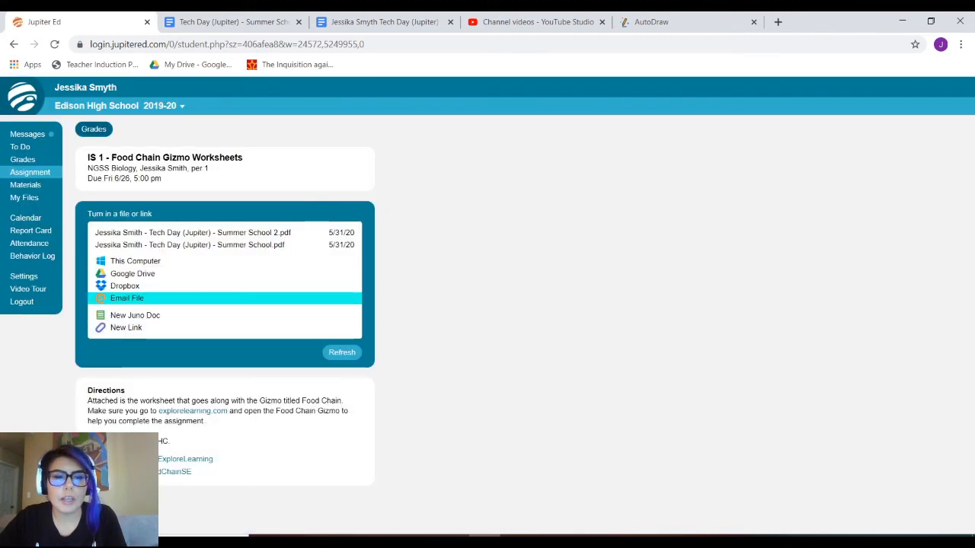
pyautogui.moveTo(125, 328)
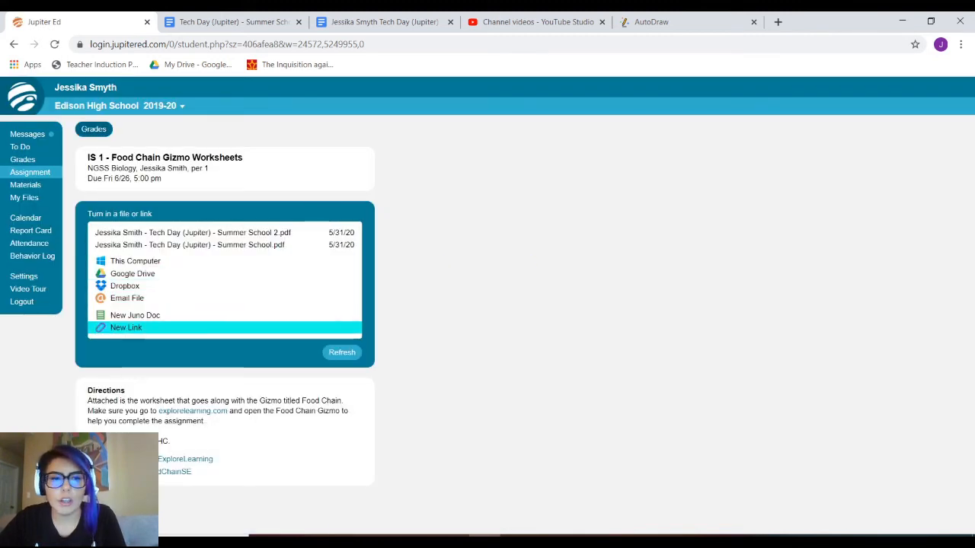
# Choose to turn in a New Link, then show Google Classroom's Add or create attachment options
pyautogui.click(125, 328)
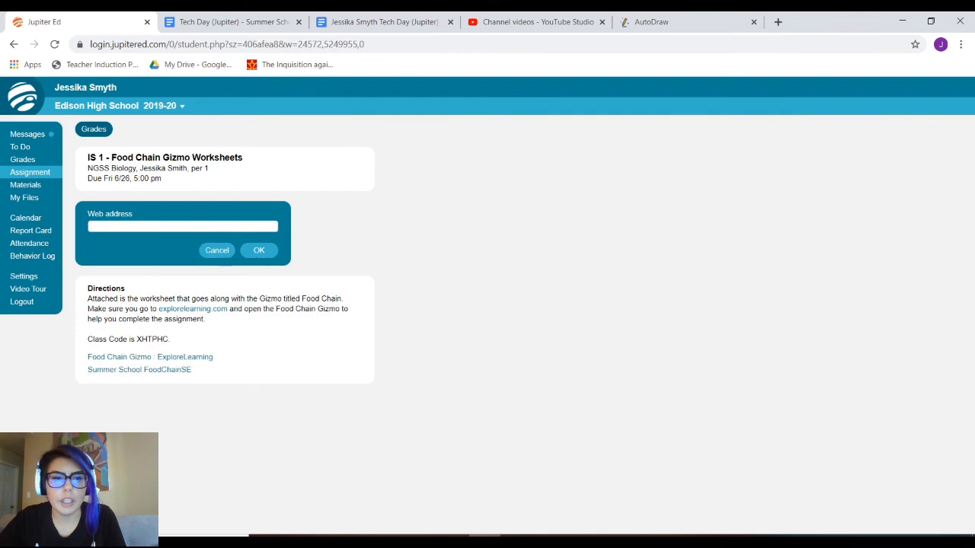
pyautogui.click(259, 250)
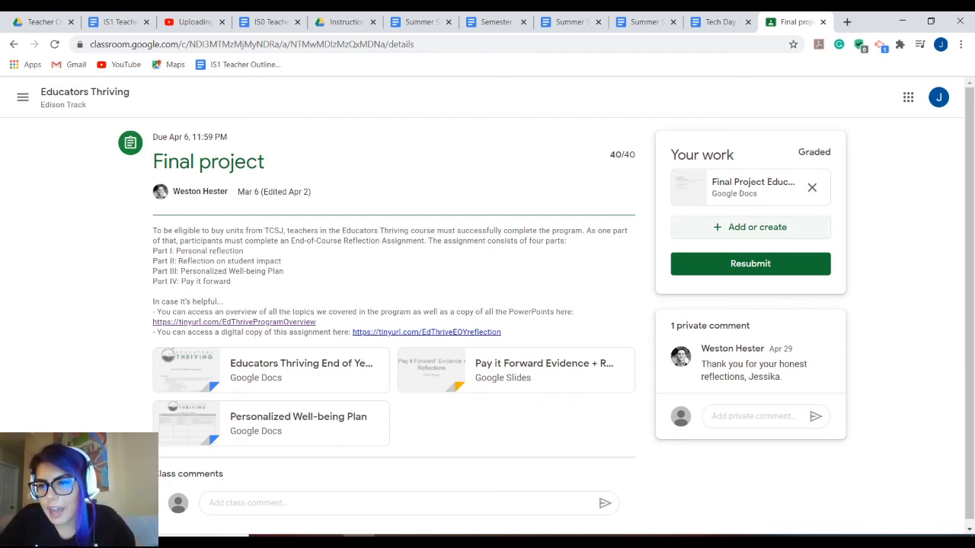
pyautogui.click(749, 227)
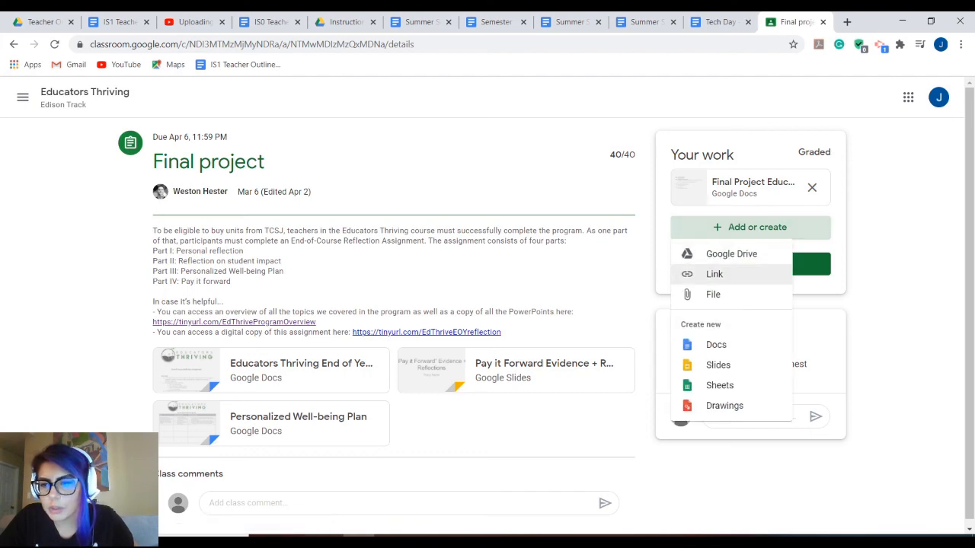